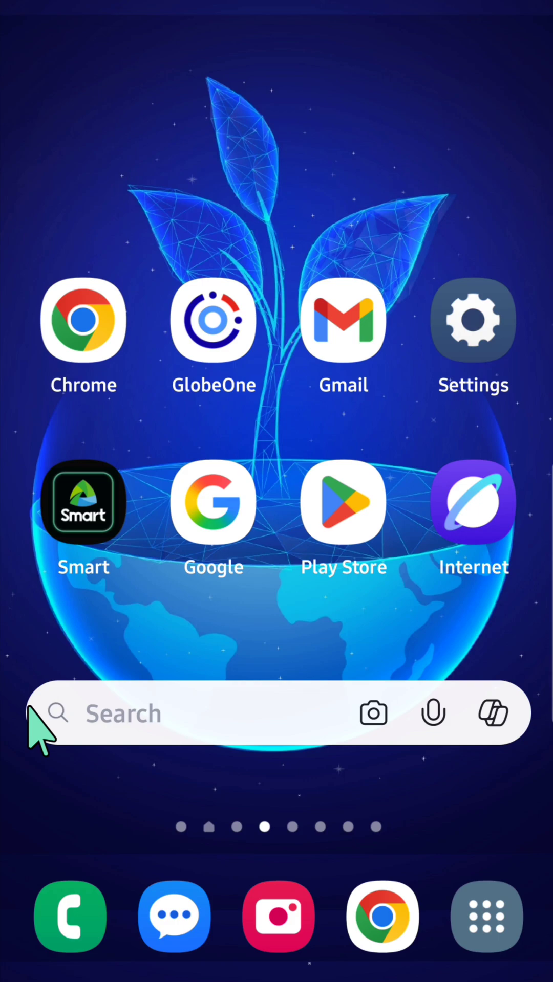
- Launch the Phone app to reach its Contacts list of 145 contacts
{"action": "left_click", "coordinate": [70, 917]}
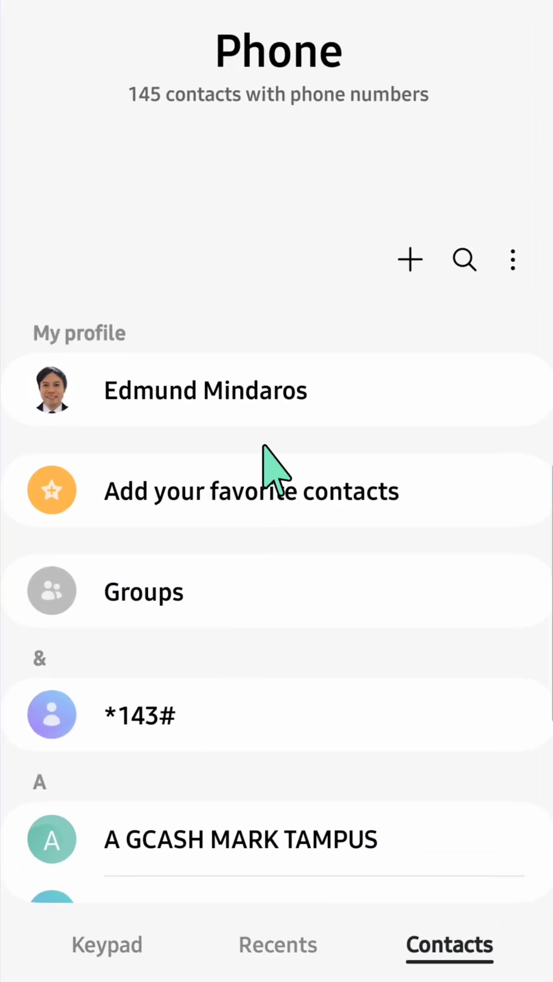
{"action": "mouse_move", "coordinate": [369, 351]}
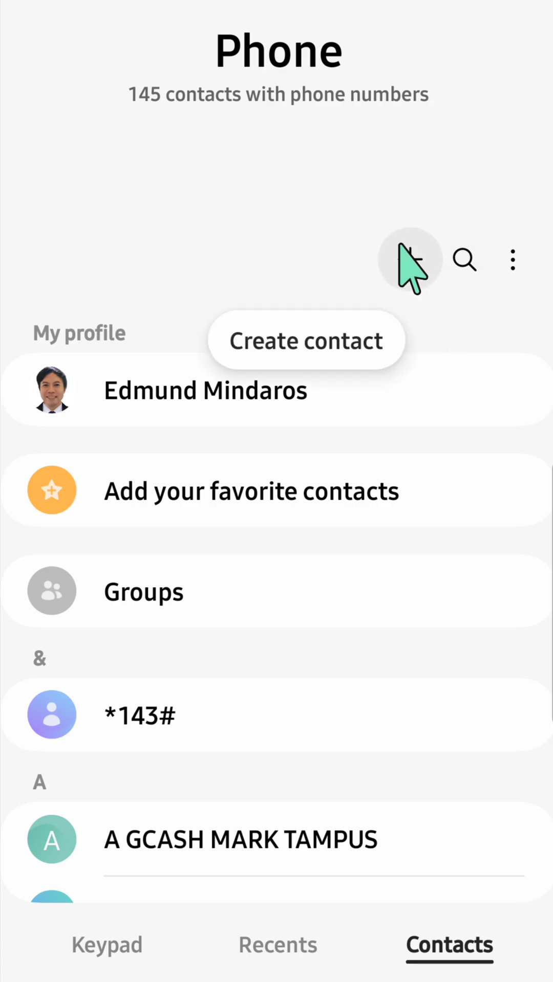
{"action": "mouse_move", "coordinate": [414, 270]}
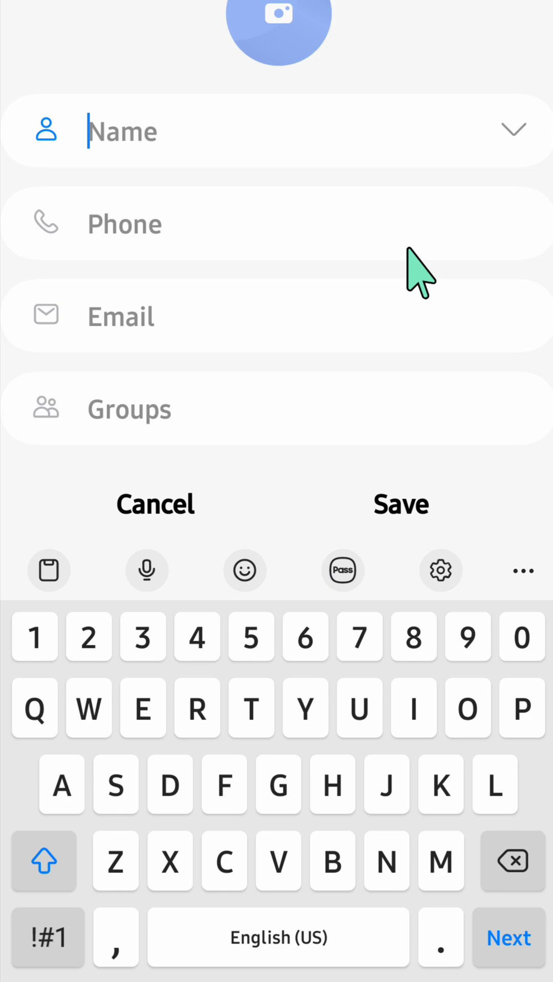
{"action": "mouse_move", "coordinate": [392, 270]}
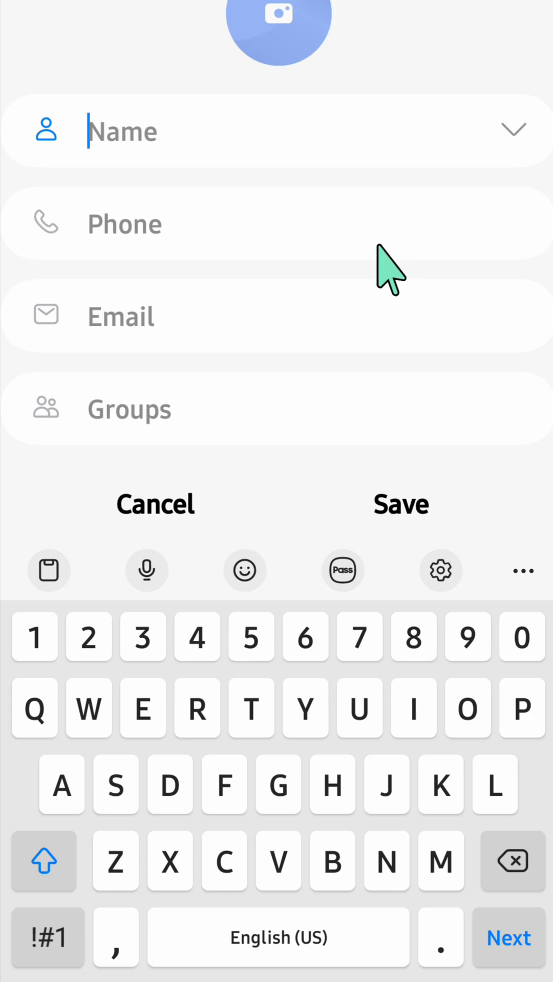
{"action": "mouse_move", "coordinate": [185, 351]}
{"action": "type", "text": "Edmund"}
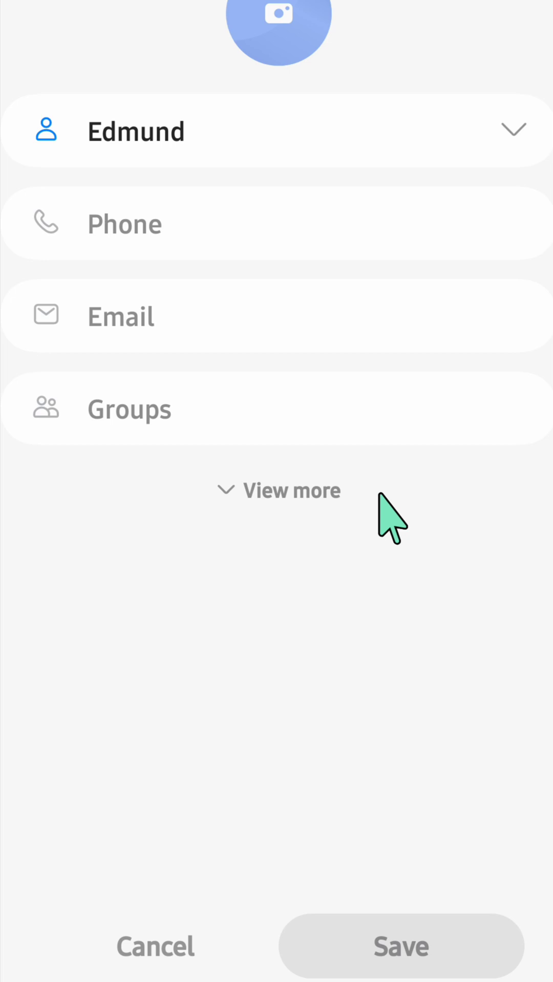
- Save the new contact Edmund with only a first name
{"action": "left_click", "coordinate": [400, 946]}
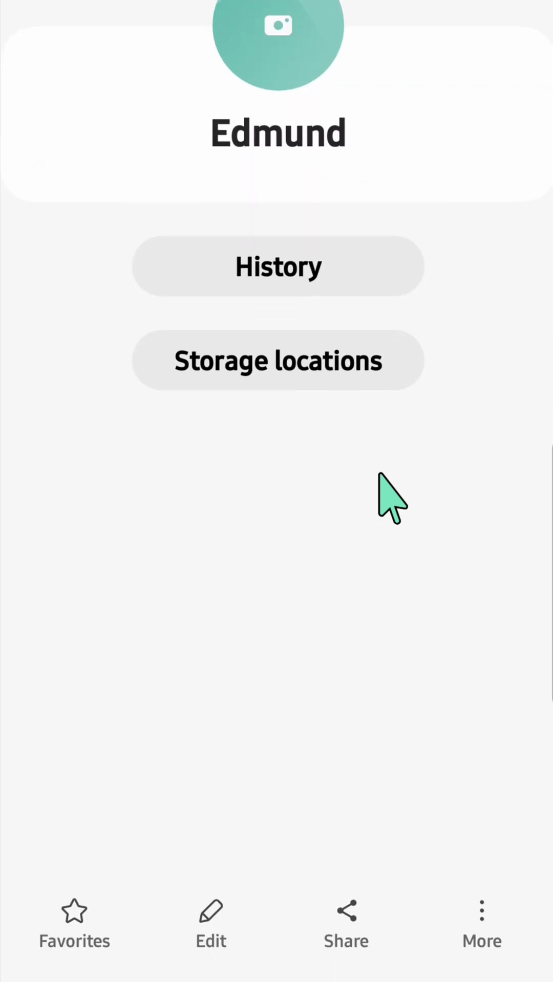
{"action": "mouse_move", "coordinate": [507, 811]}
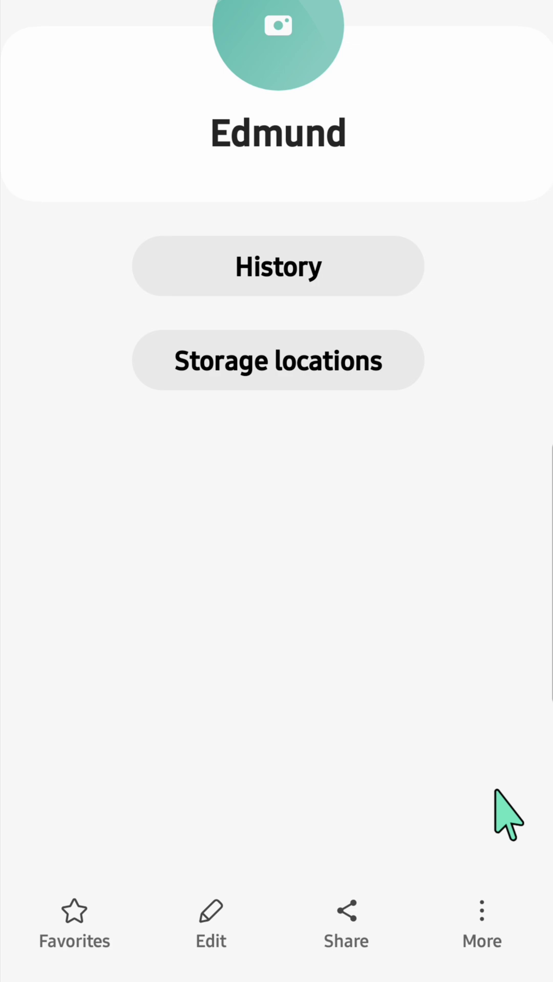
{"action": "left_click", "coordinate": [481, 924]}
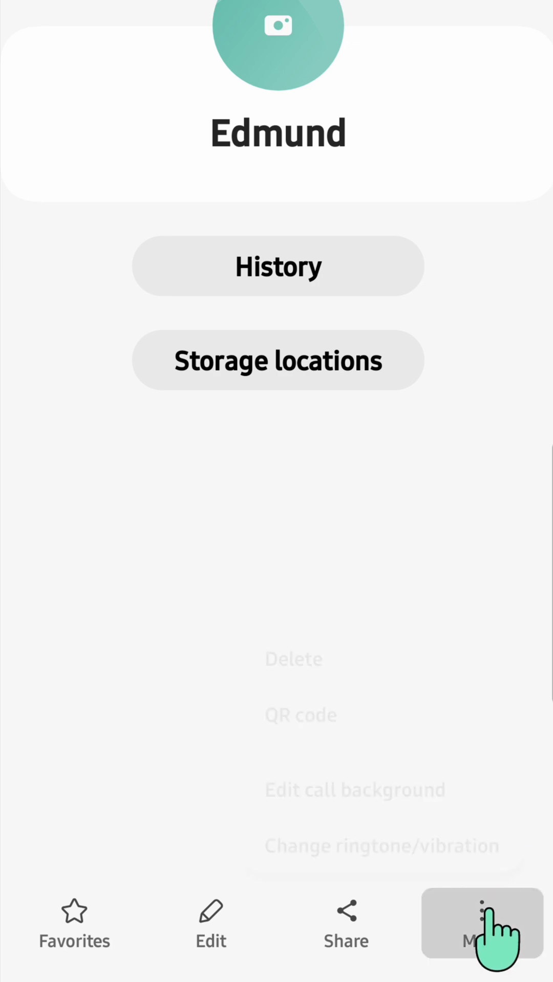
{"action": "left_click", "coordinate": [482, 924]}
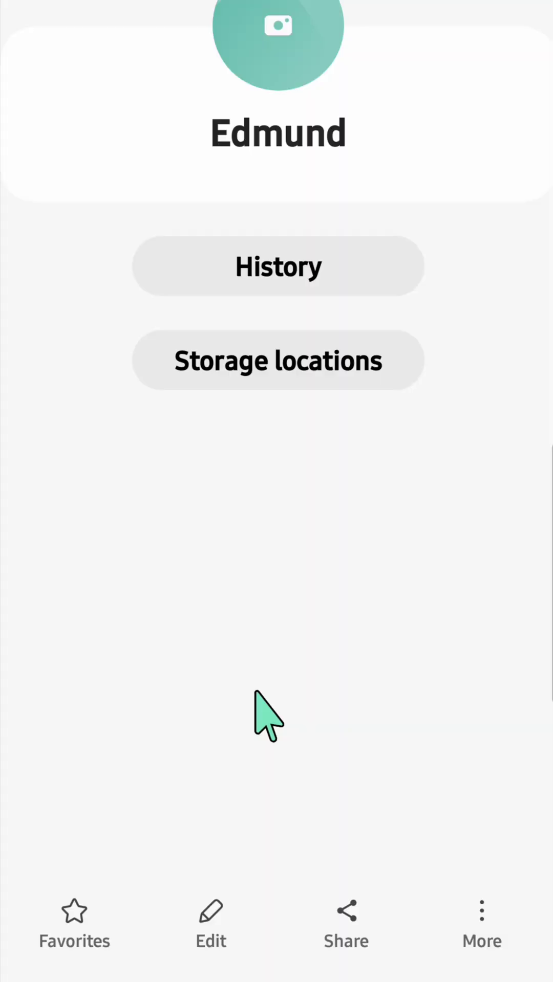
{"action": "left_click", "coordinate": [345, 926]}
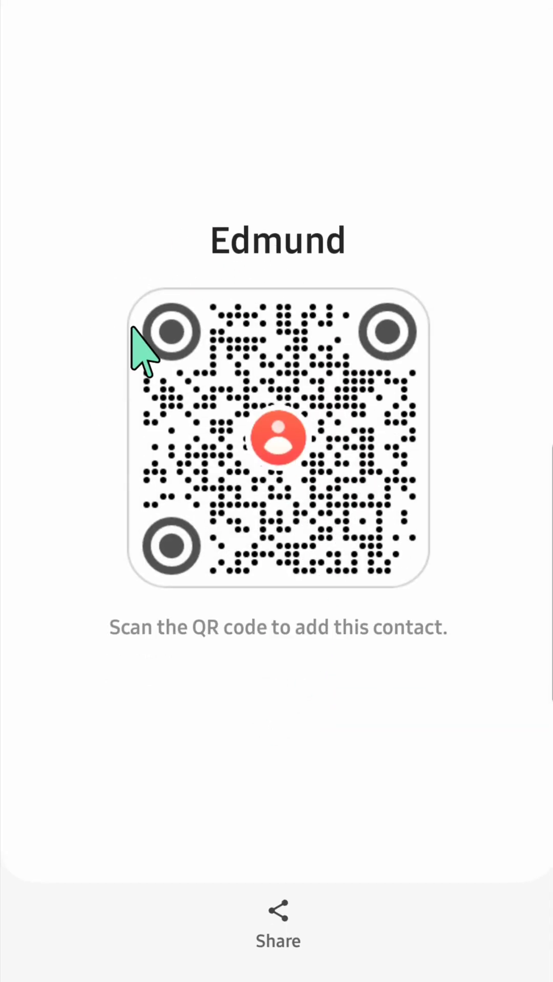
{"action": "mouse_move", "coordinate": [257, 677]}
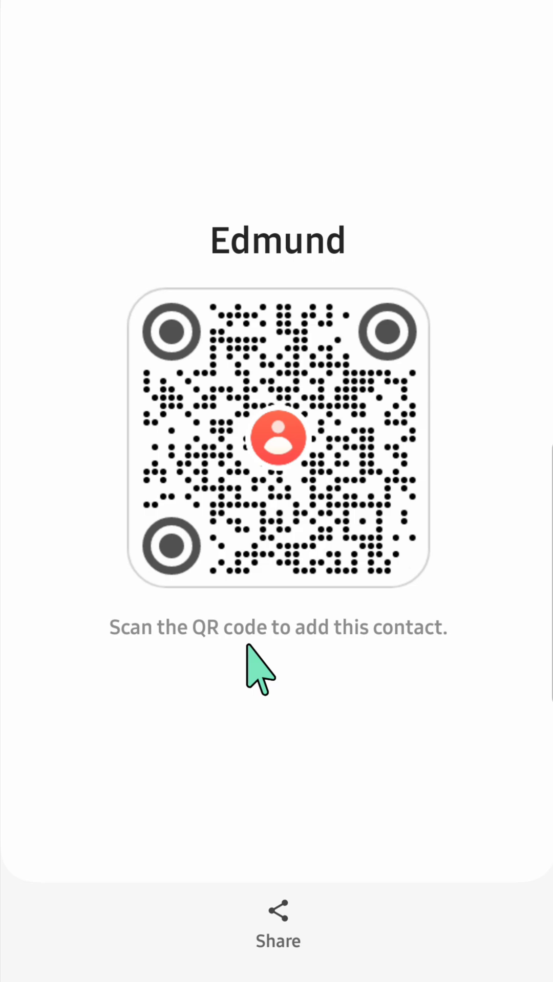
{"action": "mouse_move", "coordinate": [402, 656]}
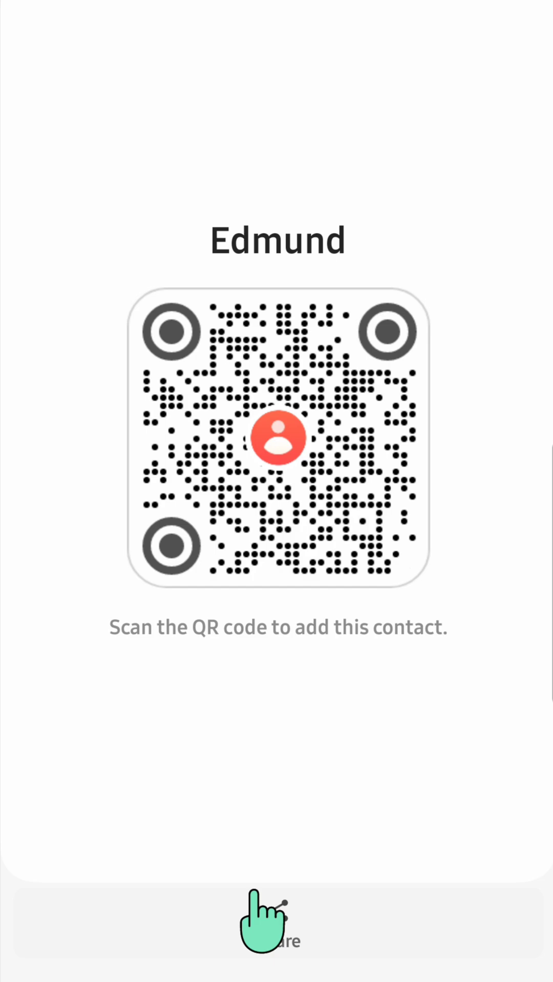
- Open the share sheet for Edmund's contact QR code
{"action": "left_click", "coordinate": [276, 918]}
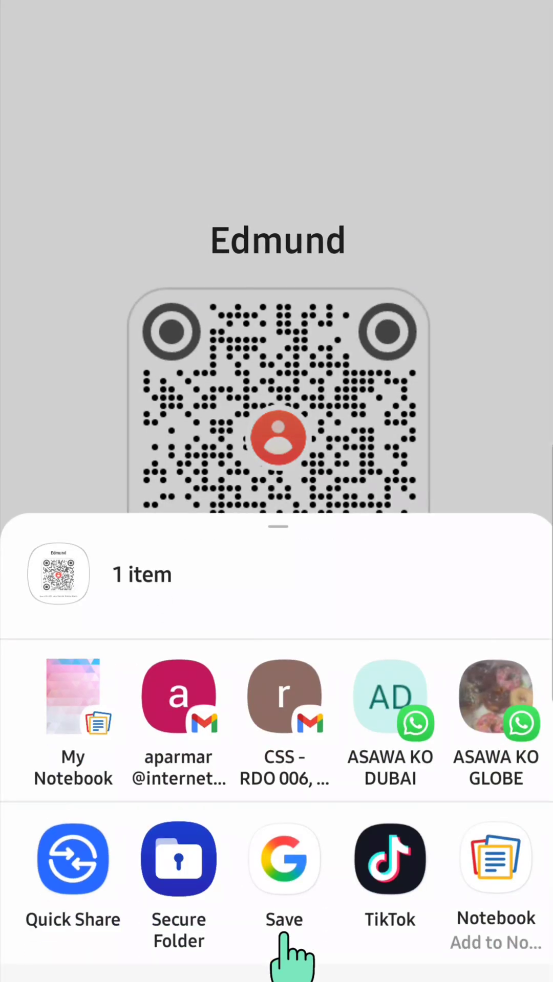